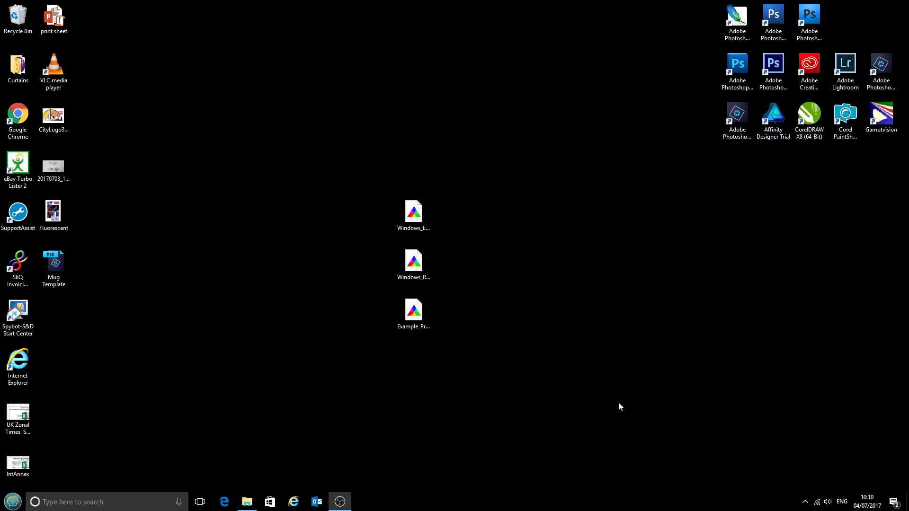
{"action": "mouse_move", "coordinate": [606, 405]}
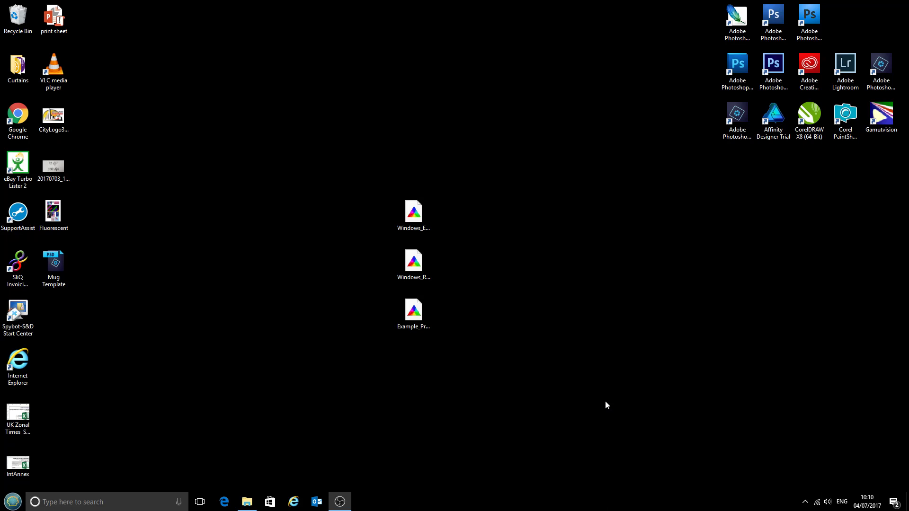
{"action": "mouse_move", "coordinate": [330, 353]}
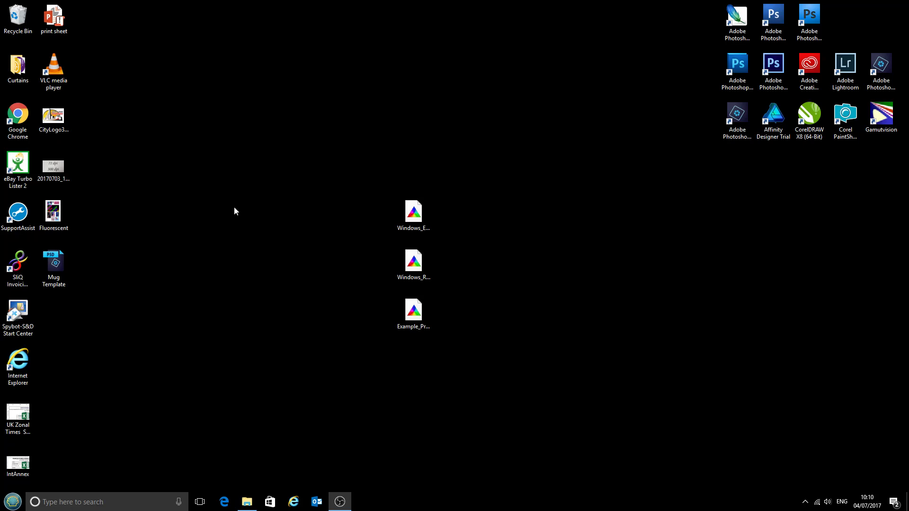
{"action": "mouse_move", "coordinate": [264, 244]}
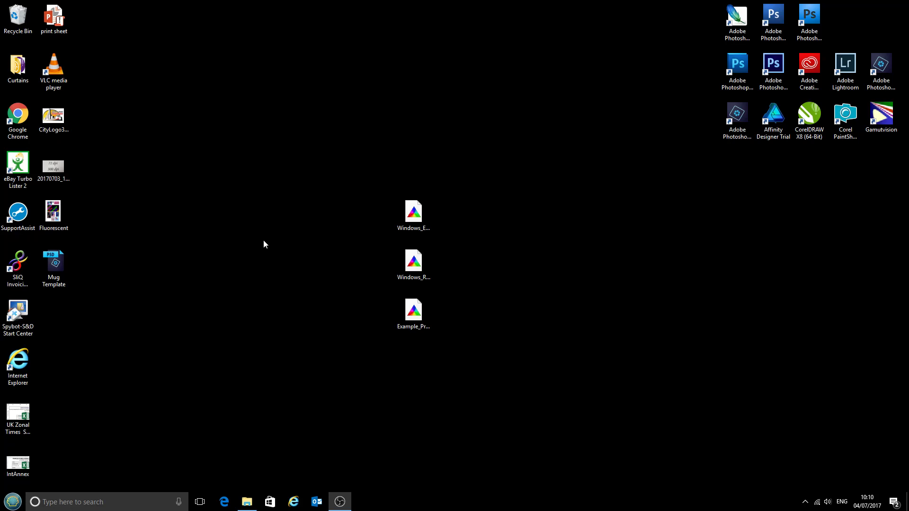
{"action": "mouse_move", "coordinate": [192, 353]}
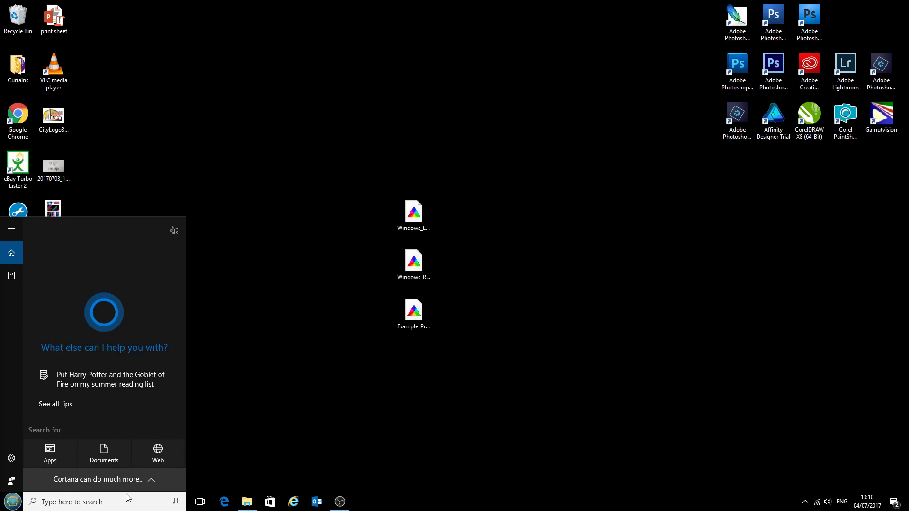
Step: Open the Printers folder from the Start menu to list installed printers
{"action": "type", "text": "printers"}
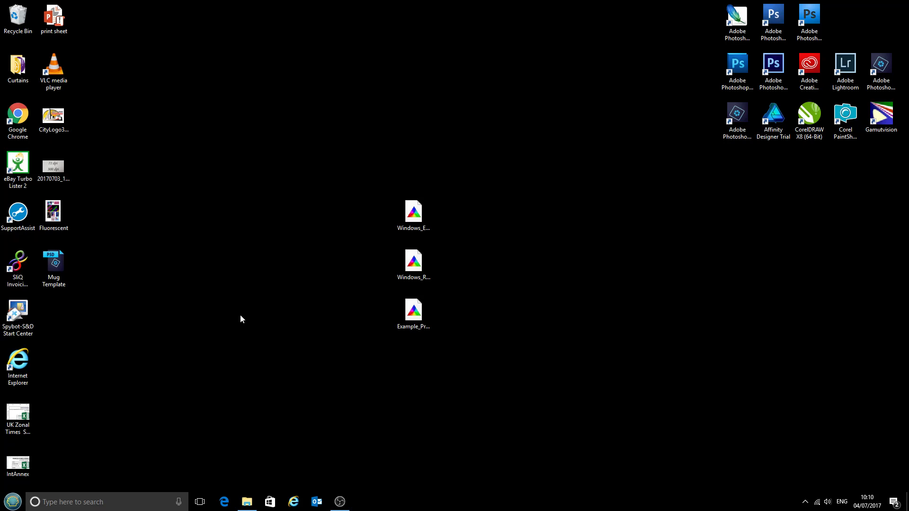
{"action": "left_click", "coordinate": [12, 502]}
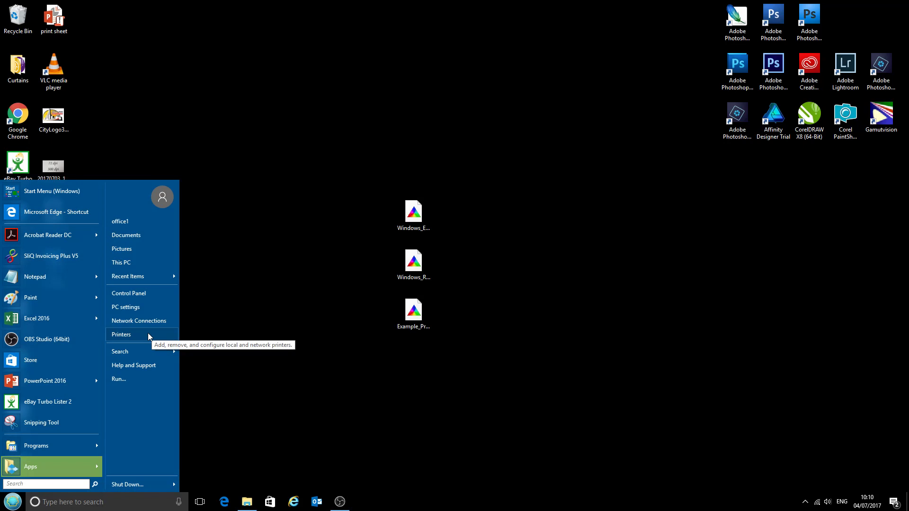
{"action": "left_click", "coordinate": [122, 334]}
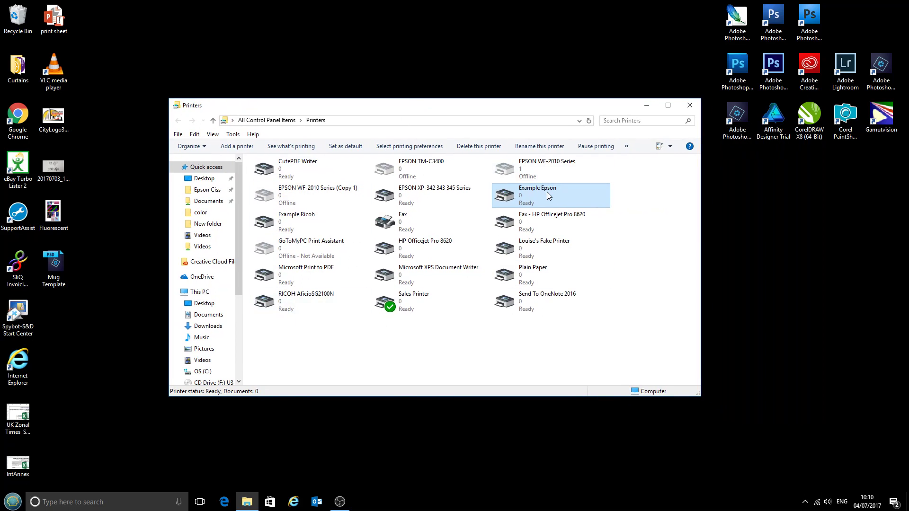
Step: Open Printing Preferences for the Example Epson printer from its right-click menu
{"action": "left_click", "coordinate": [546, 169]}
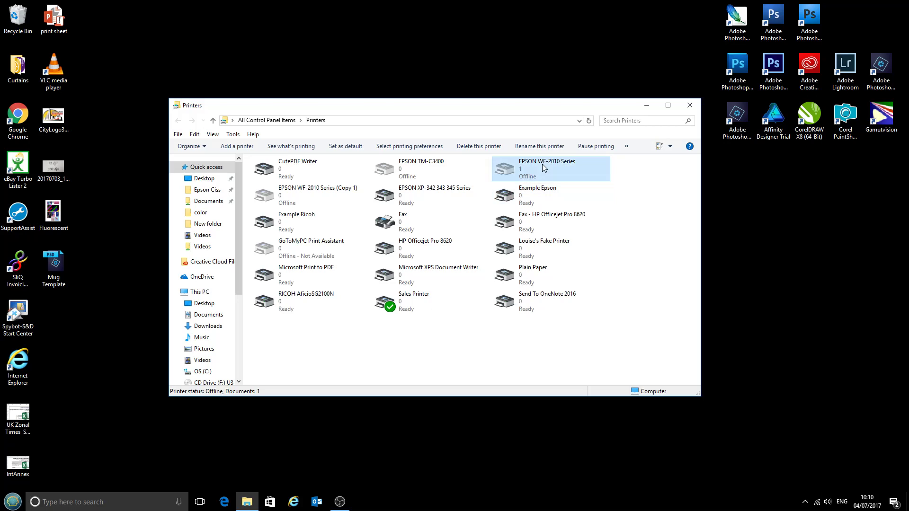
{"action": "left_click", "coordinate": [431, 195]}
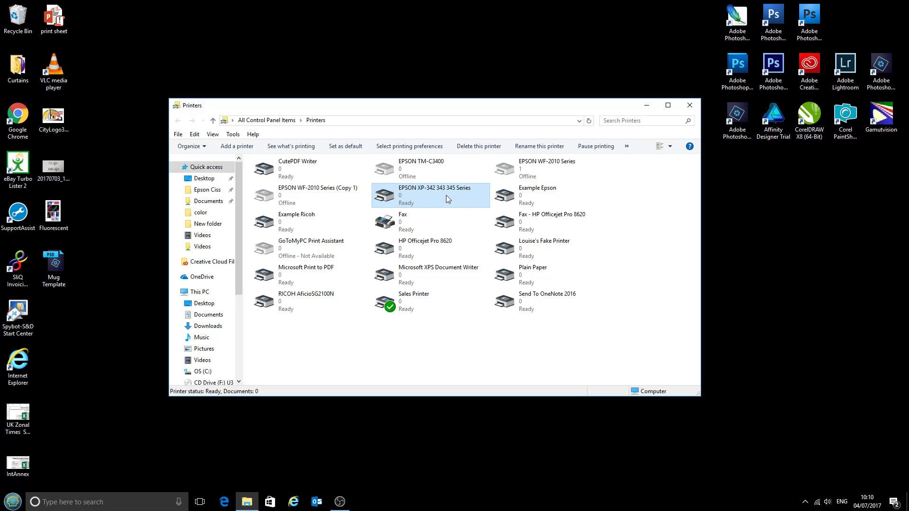
{"action": "left_click", "coordinate": [557, 195]}
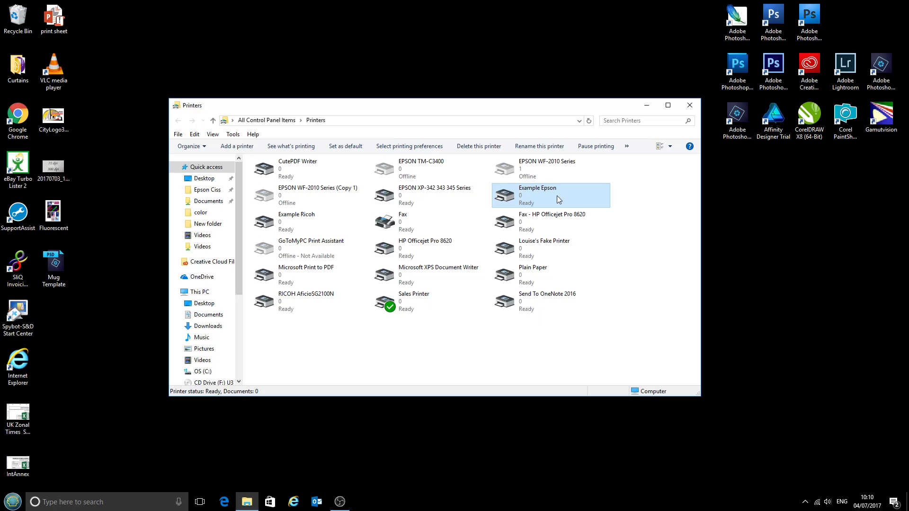
{"action": "right_click", "coordinate": [549, 195]}
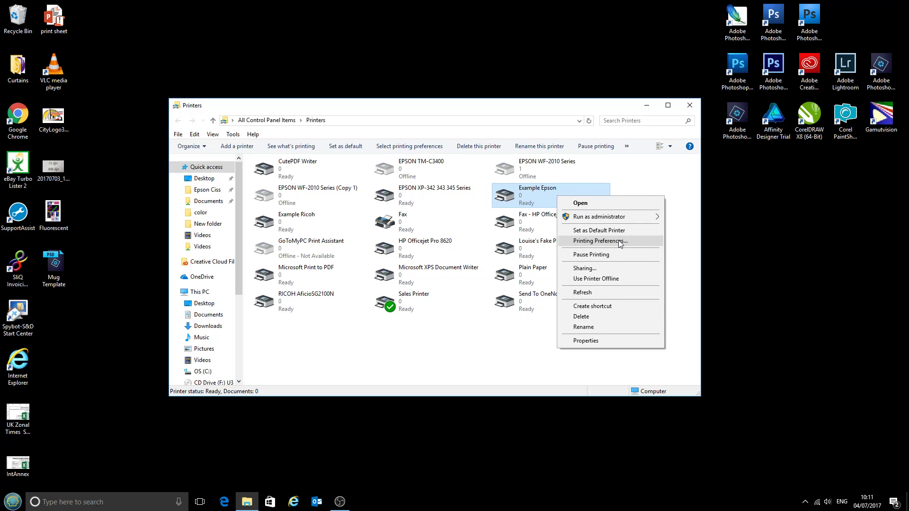
{"action": "left_click", "coordinate": [598, 241]}
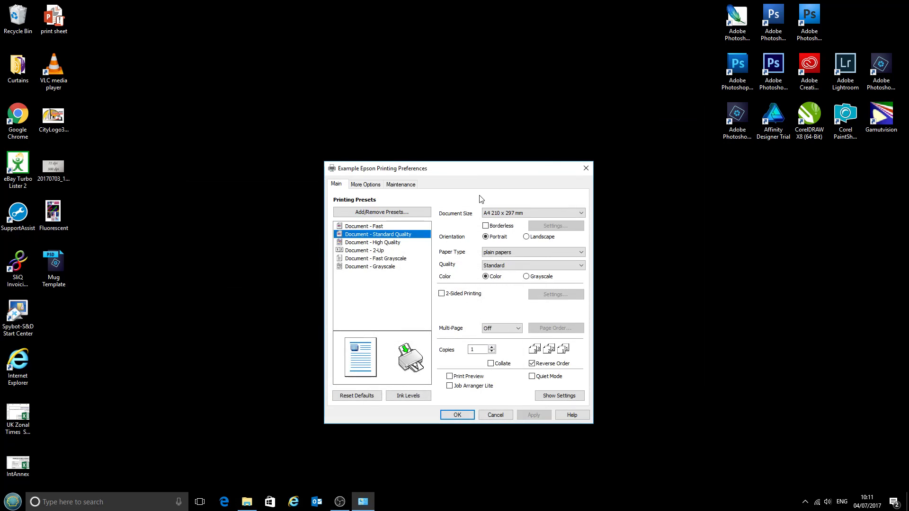
{"action": "left_click_drag", "start_coordinate": [479, 169], "coordinate": [470, 115]}
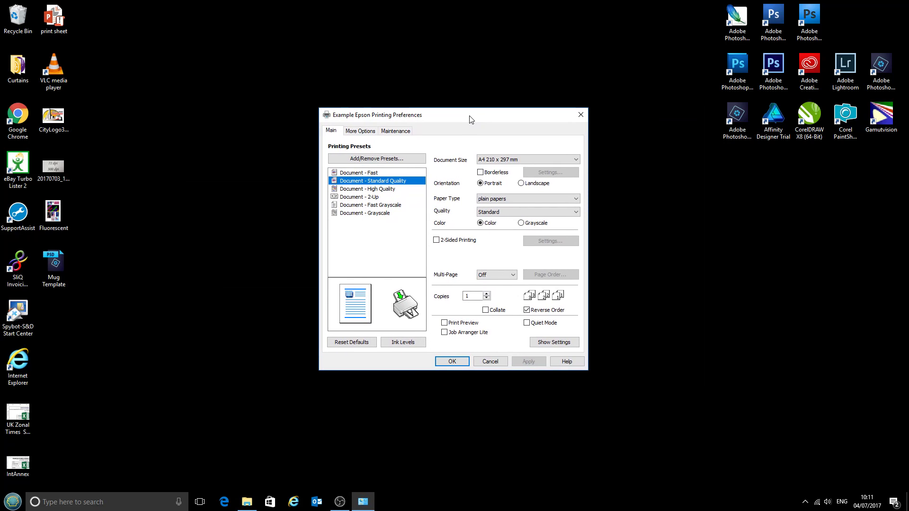
{"action": "mouse_move", "coordinate": [457, 119]}
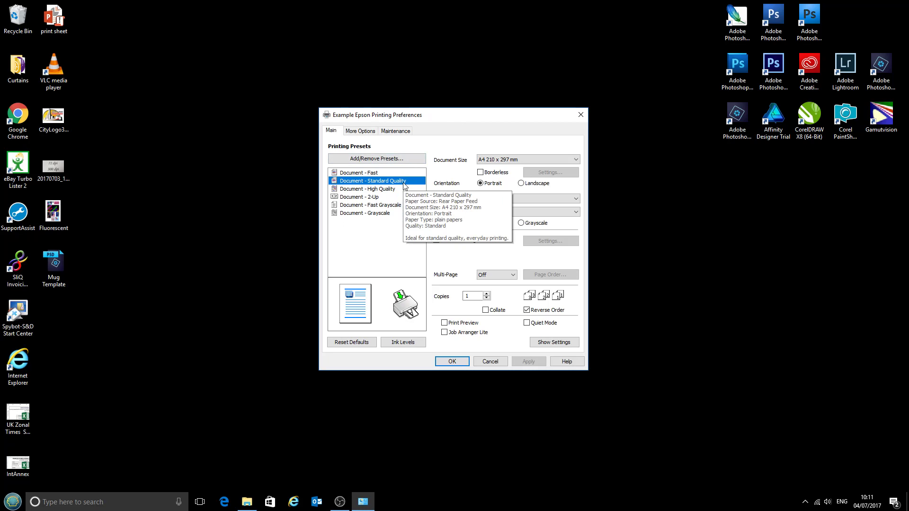
{"action": "mouse_move", "coordinate": [391, 260]}
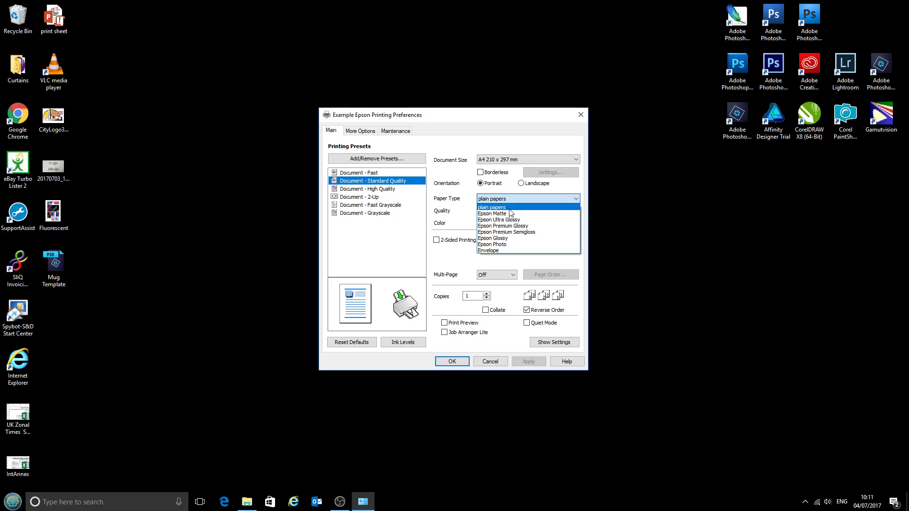
{"action": "mouse_move", "coordinate": [518, 244]}
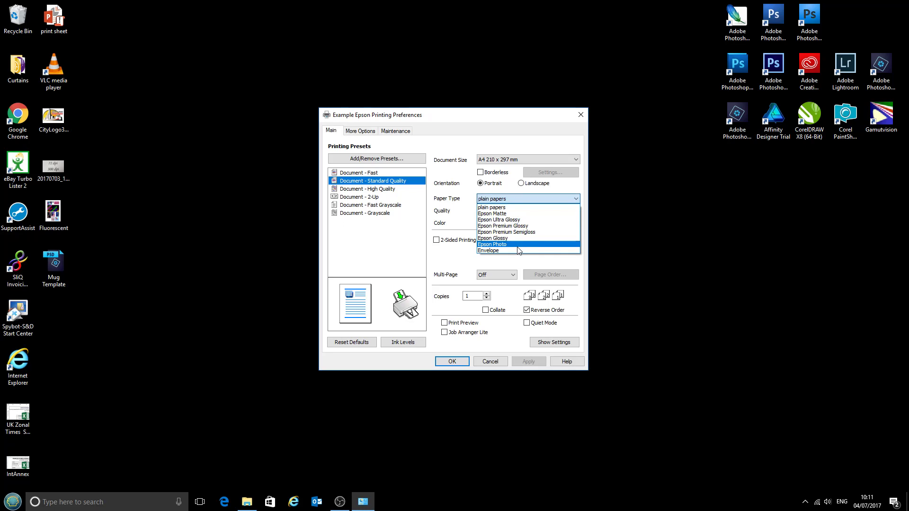
{"action": "mouse_move", "coordinate": [528, 213]}
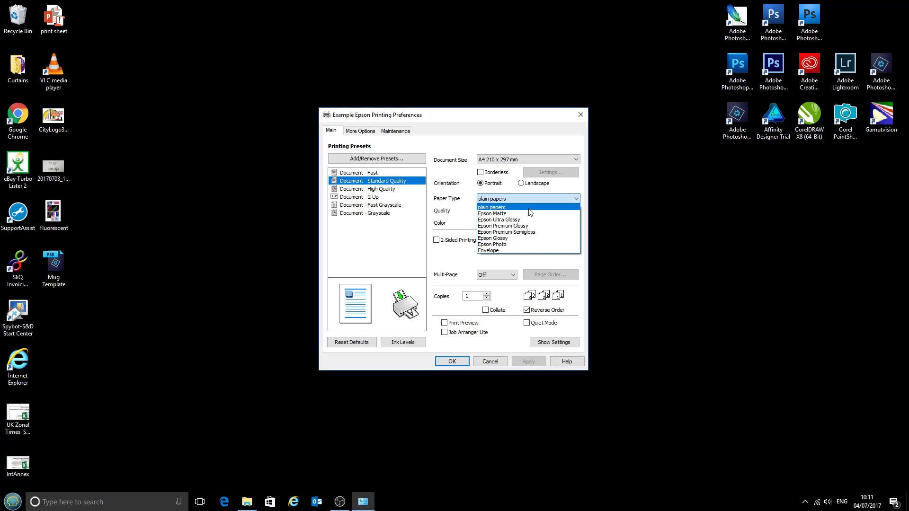
{"action": "mouse_move", "coordinate": [528, 225]}
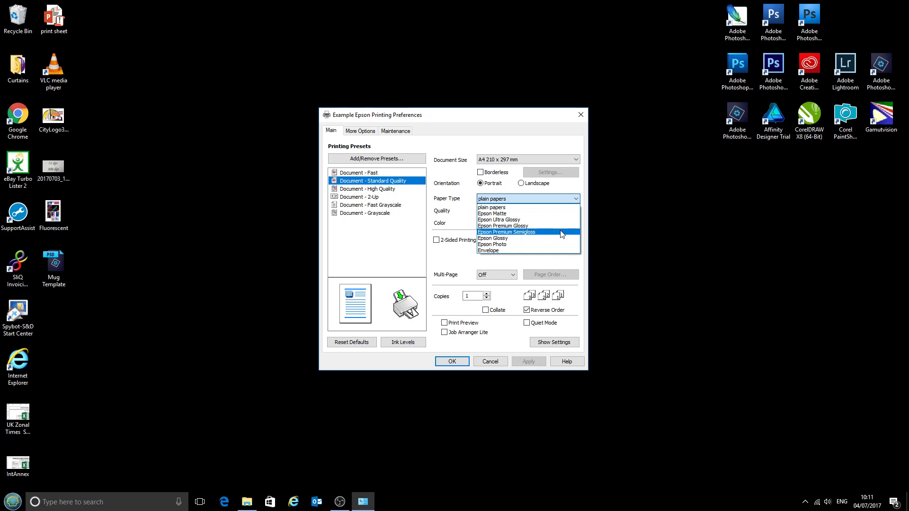
{"action": "left_click", "coordinate": [490, 207]}
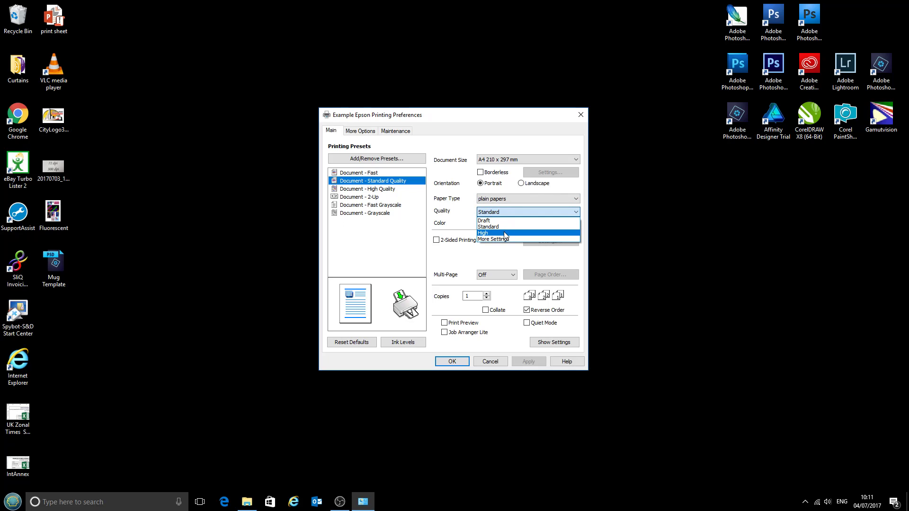
Step: Set print Quality to High on the Main tab
{"action": "left_click", "coordinate": [484, 233]}
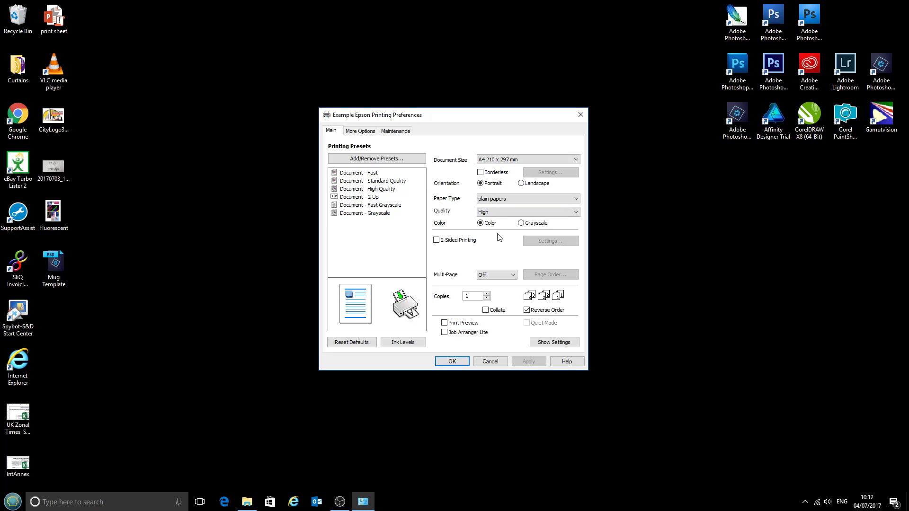
{"action": "mouse_move", "coordinate": [484, 234]}
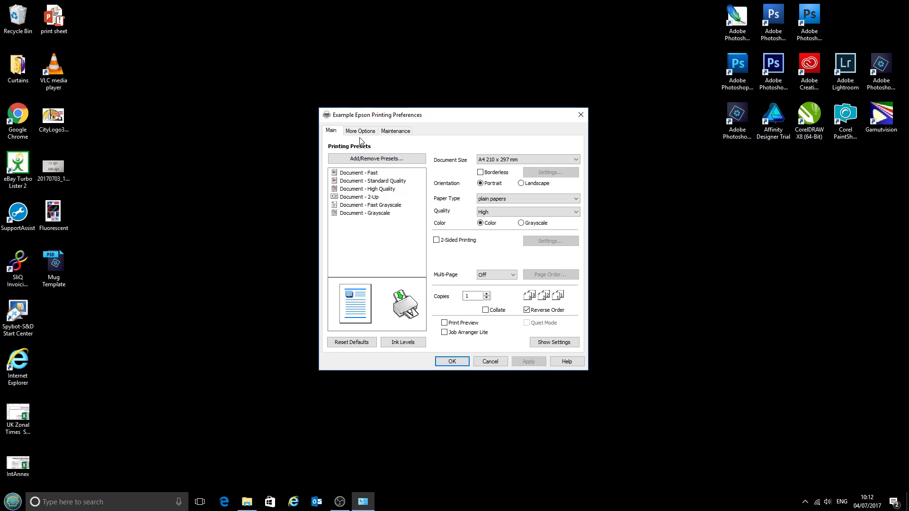
Step: Switch Color Correction to Custom on the More Options page
{"action": "left_click", "coordinate": [360, 131]}
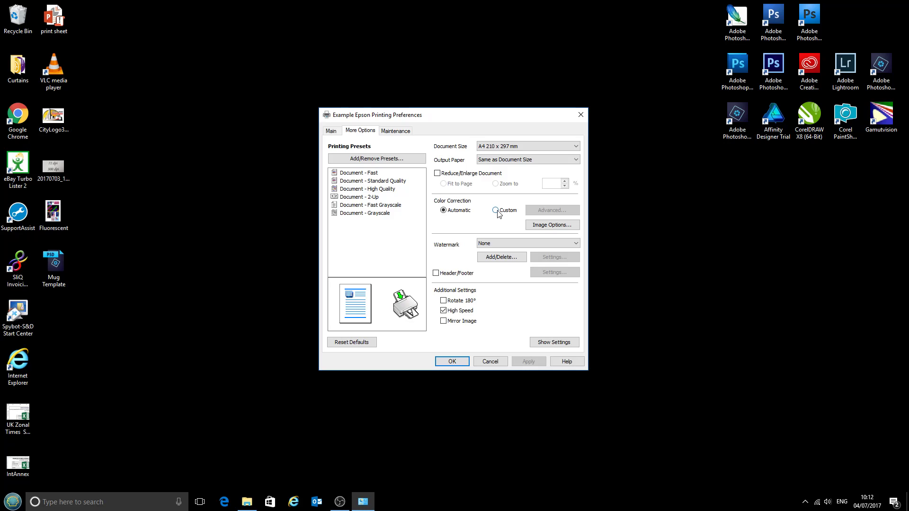
{"action": "left_click", "coordinate": [495, 210]}
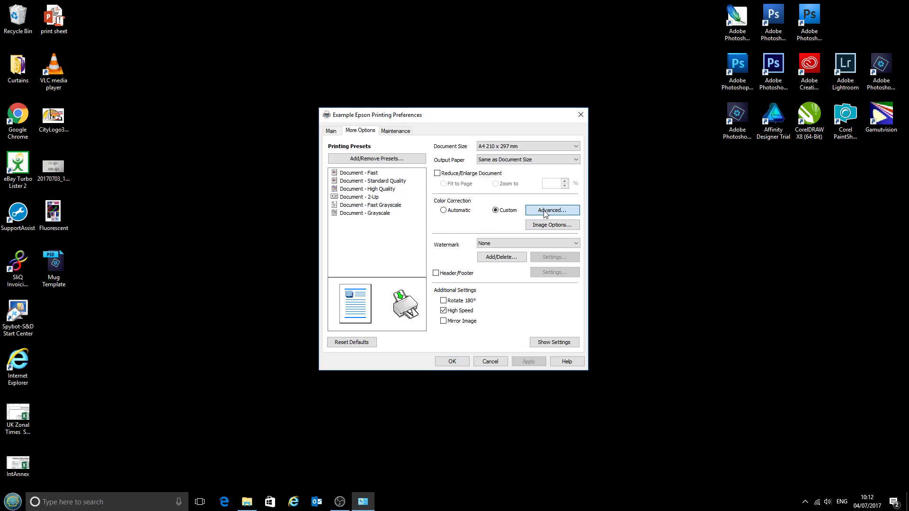
Step: Set advanced colour correction to No Color Adjustment and confirm, keeping Custom selected
{"action": "left_click", "coordinate": [551, 211]}
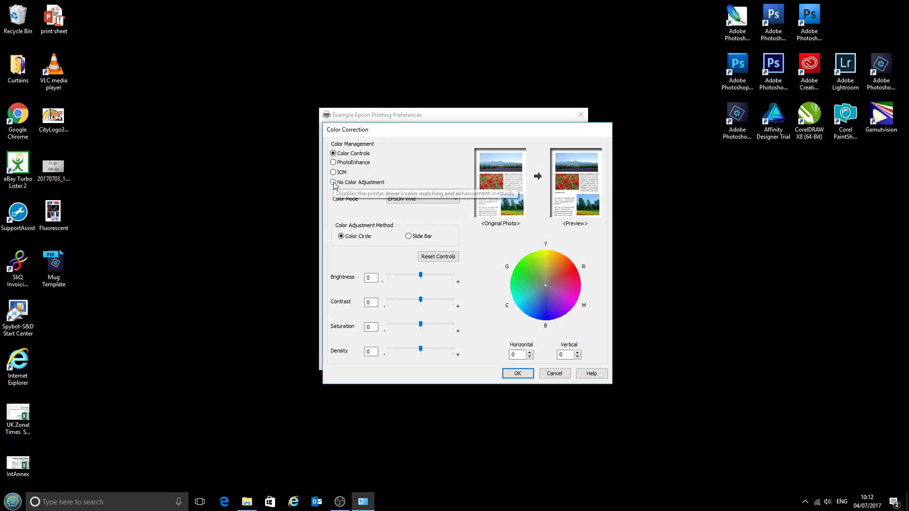
{"action": "left_click", "coordinate": [333, 182]}
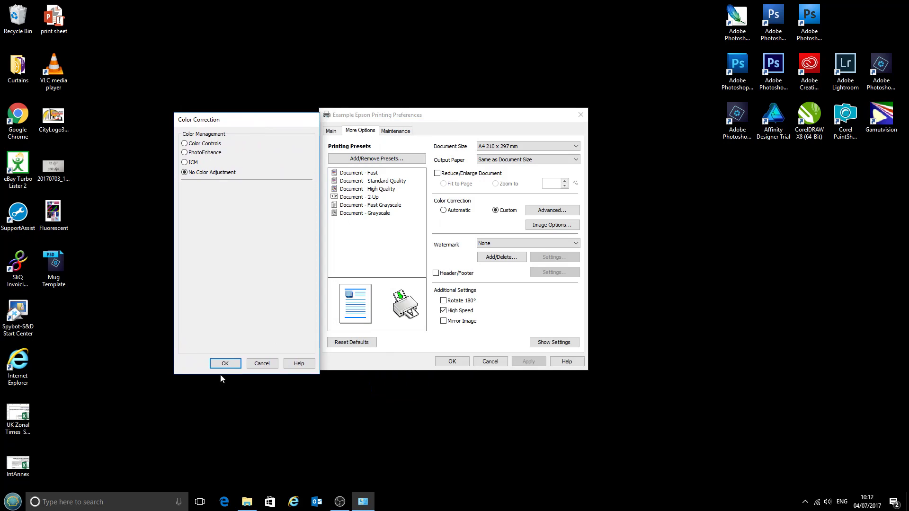
{"action": "left_click", "coordinate": [225, 364]}
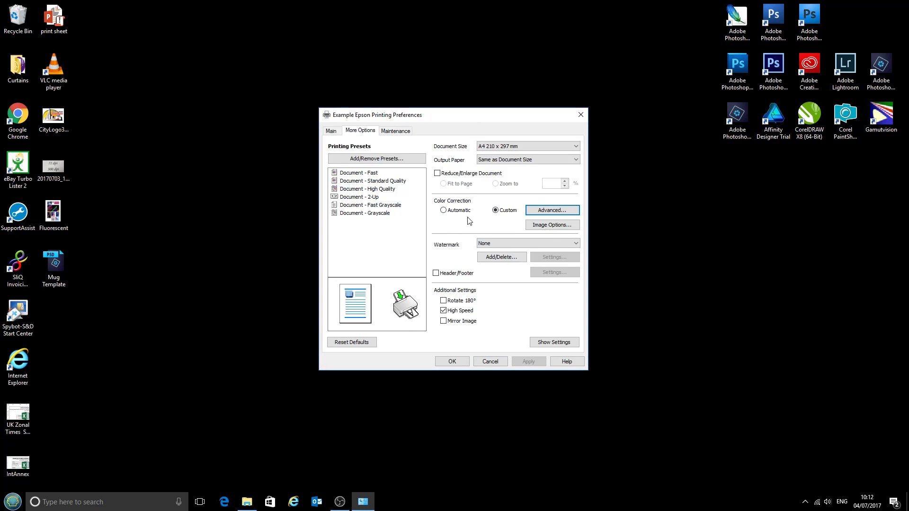
{"action": "mouse_move", "coordinate": [477, 223]}
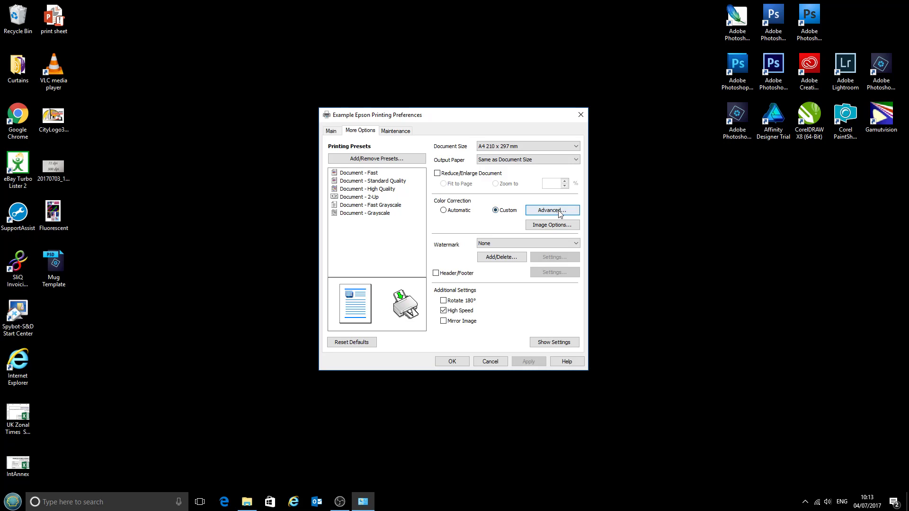
{"action": "left_click", "coordinate": [551, 210]}
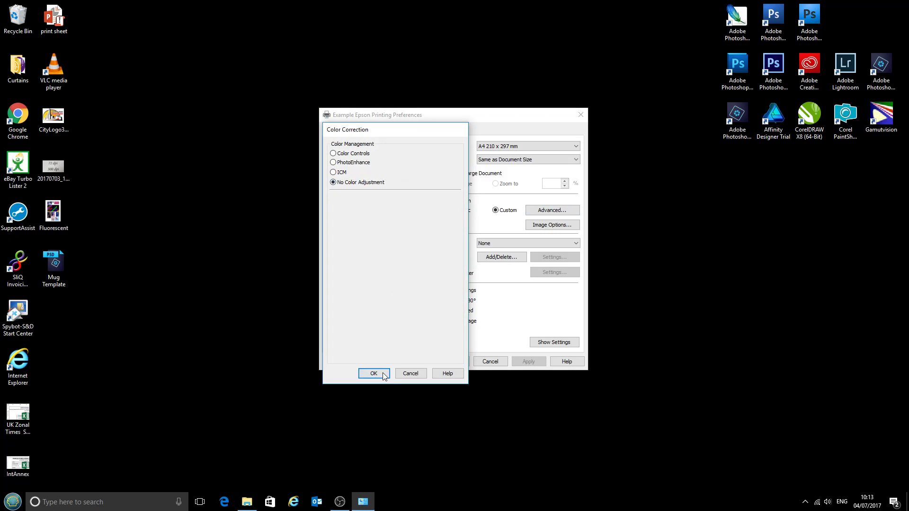
{"action": "left_click", "coordinate": [373, 373]}
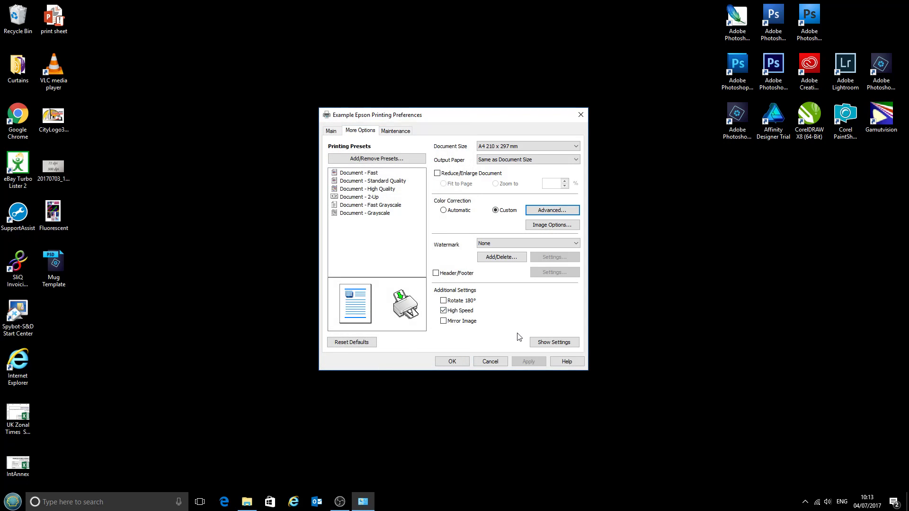
{"action": "mouse_move", "coordinate": [453, 285]}
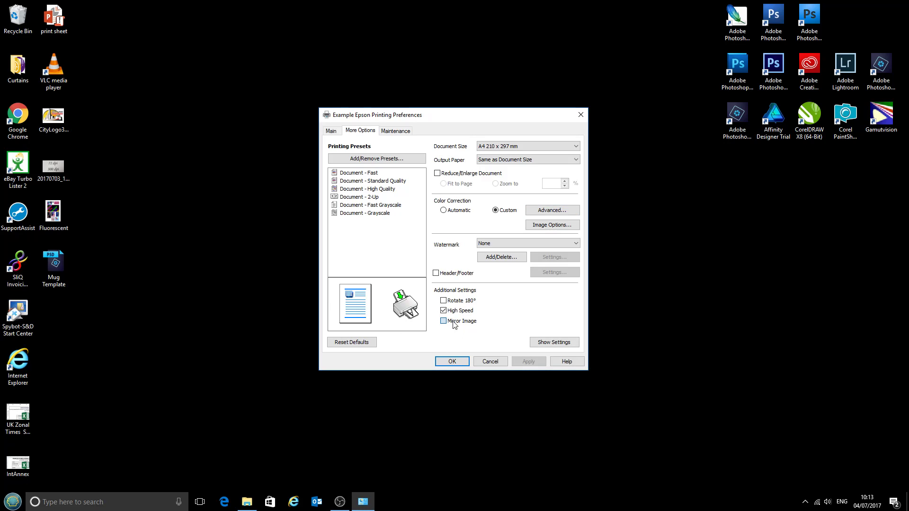
{"action": "left_click", "coordinate": [443, 321]}
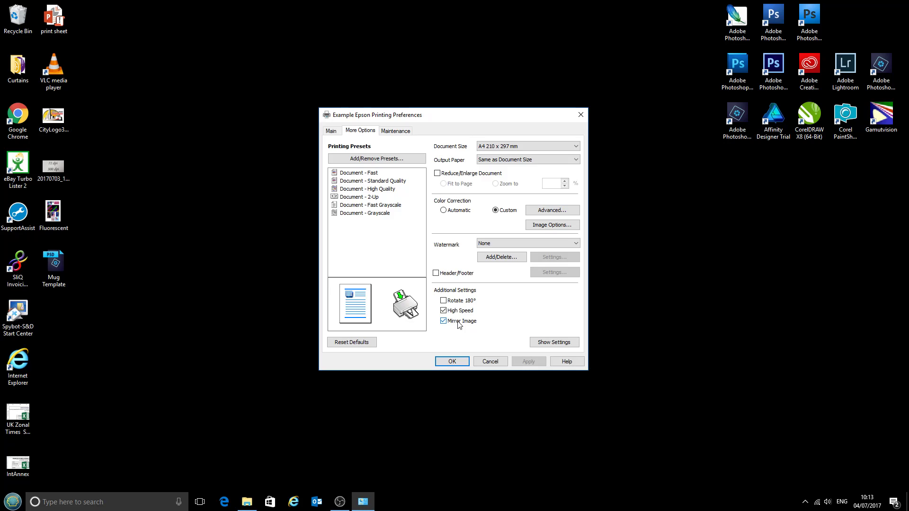
{"action": "left_click", "coordinate": [443, 321]}
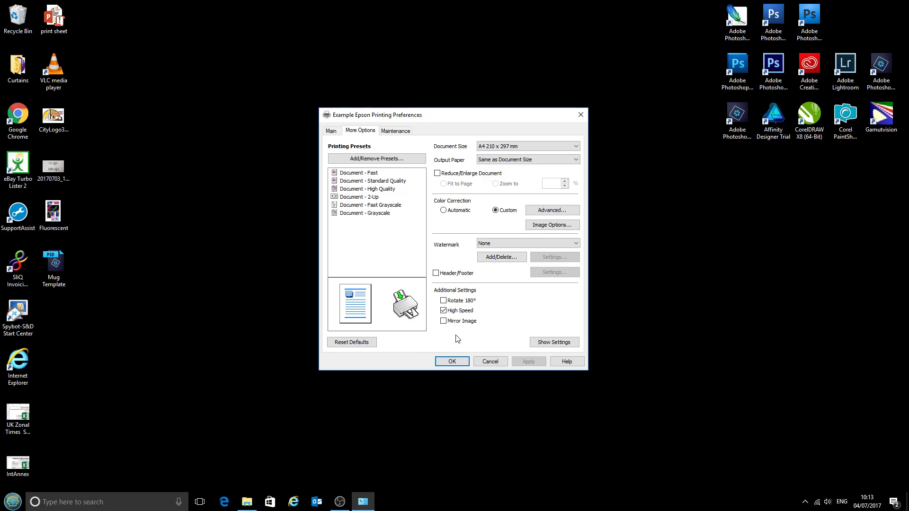
{"action": "mouse_move", "coordinate": [475, 329]}
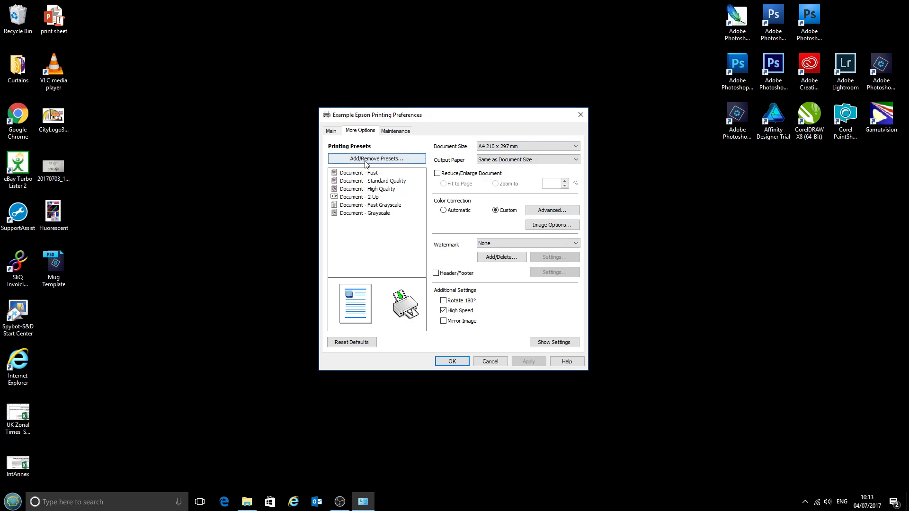
{"action": "mouse_move", "coordinate": [398, 161]}
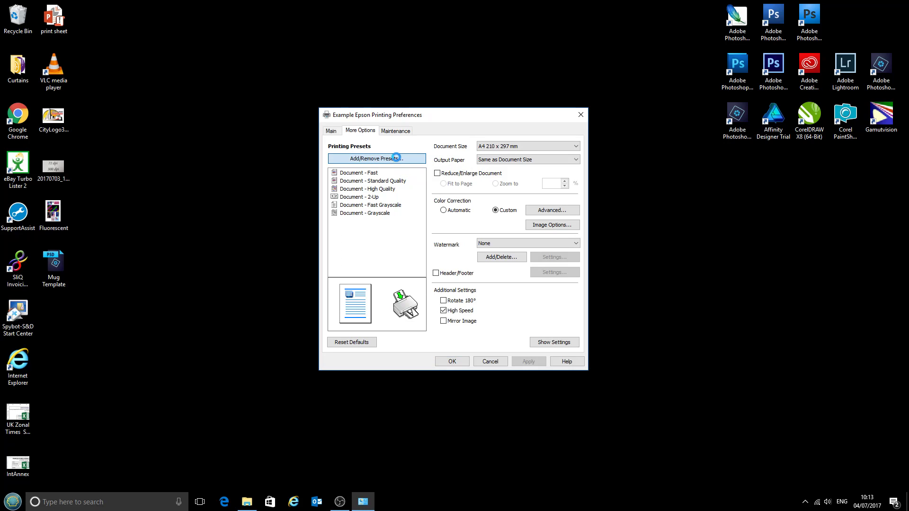
Step: Add a preset named 'A4 Sublimation' with its own icon and save it
{"action": "left_click", "coordinate": [376, 158]}
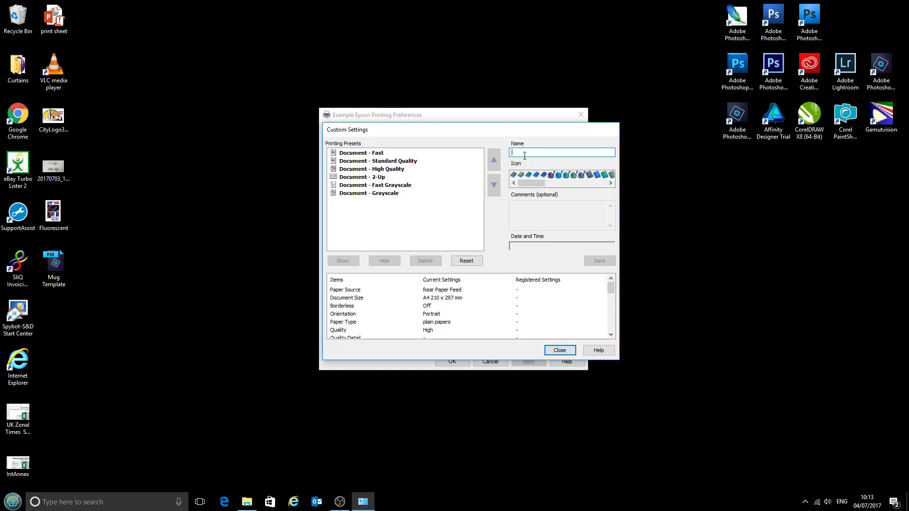
{"action": "type", "text": "A4 Sublimation"}
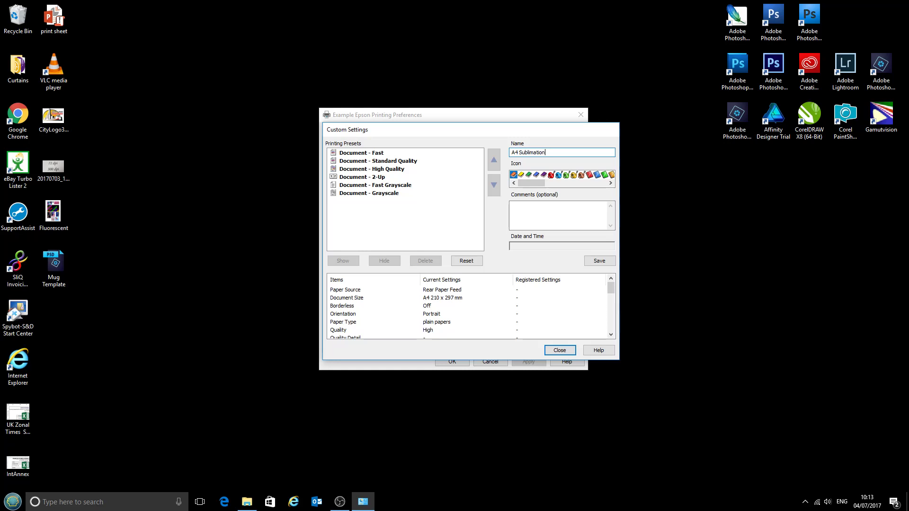
{"action": "mouse_move", "coordinate": [530, 185]}
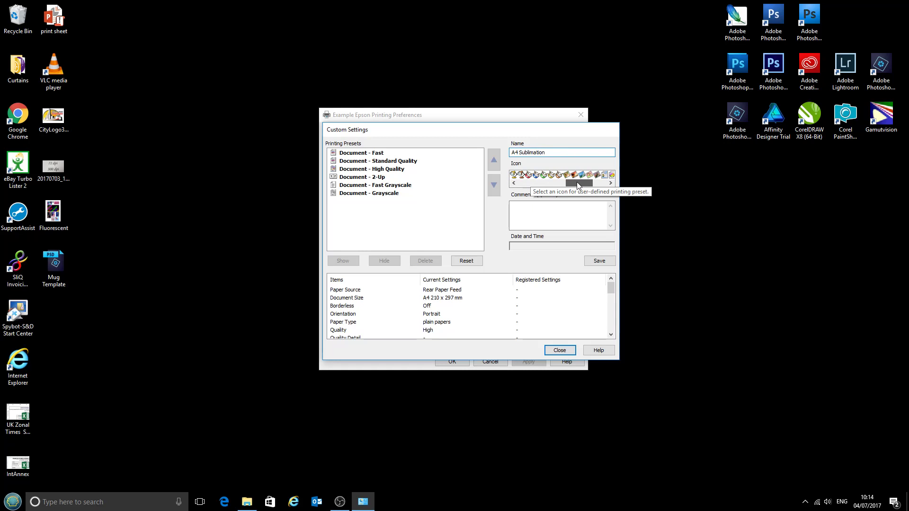
{"action": "left_click", "coordinate": [551, 175]}
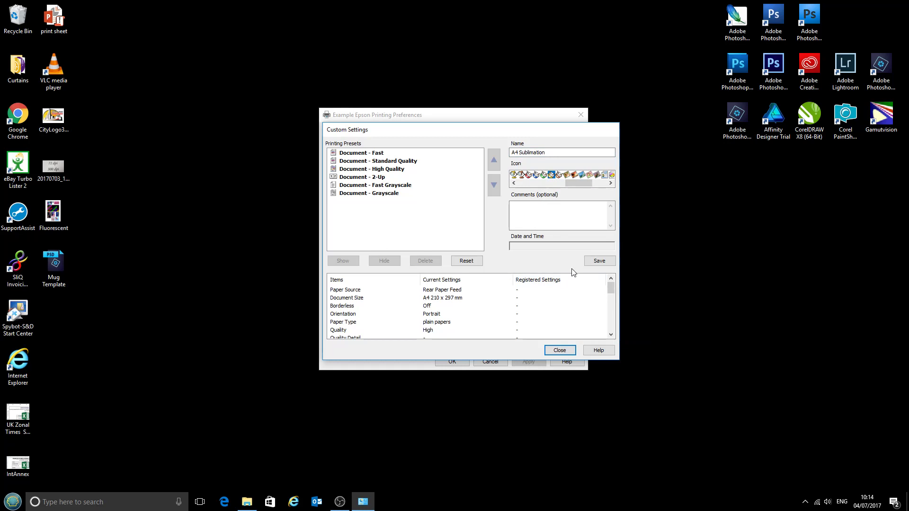
{"action": "left_click", "coordinate": [599, 261]}
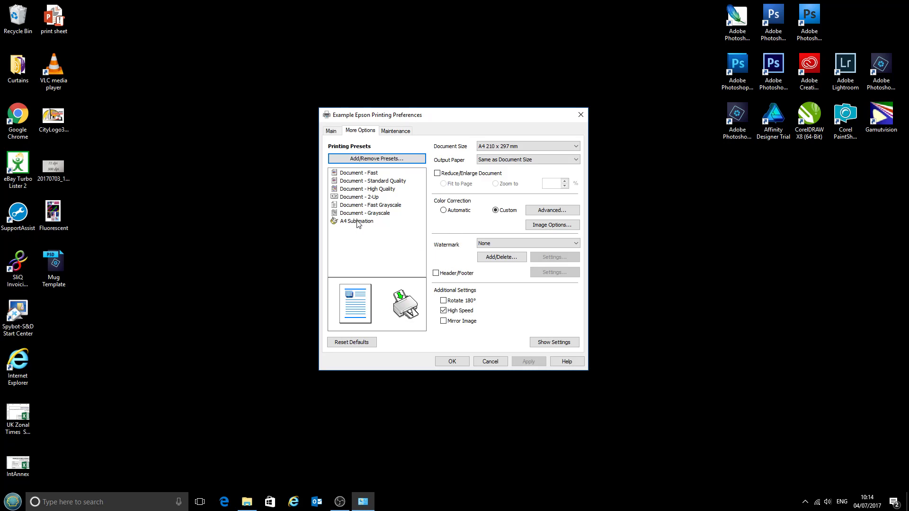
Step: Test the A4 Sublimation preset by switching to Automatic and reapplying it, then confirm with OK
{"action": "left_click", "coordinate": [356, 221]}
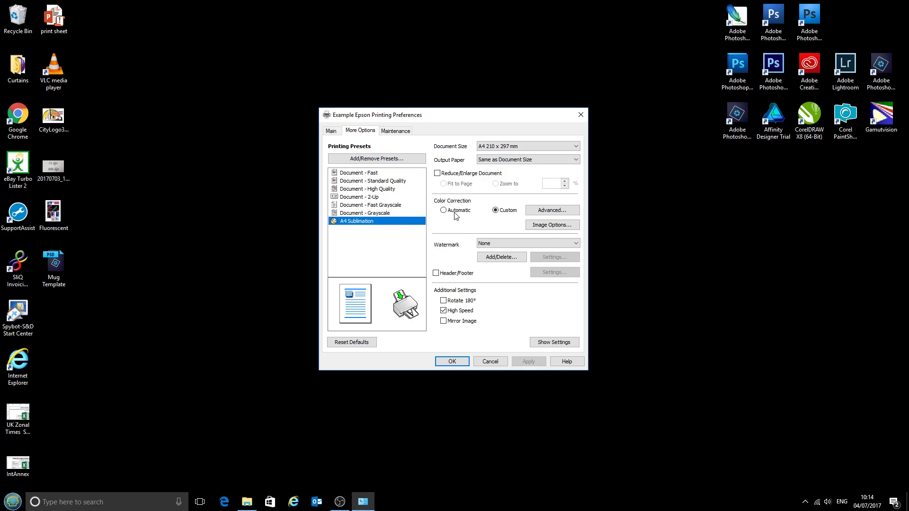
{"action": "mouse_move", "coordinate": [443, 210]}
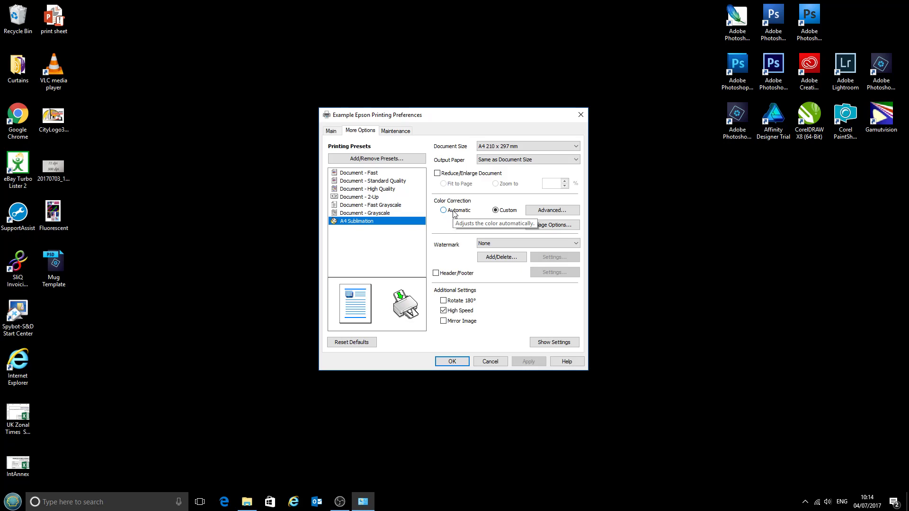
{"action": "left_click", "coordinate": [443, 210]}
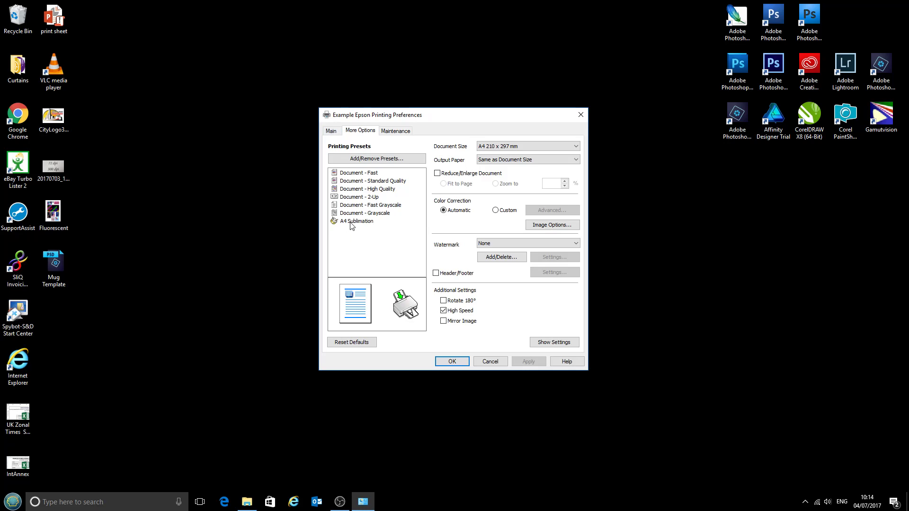
{"action": "left_click", "coordinate": [331, 130]}
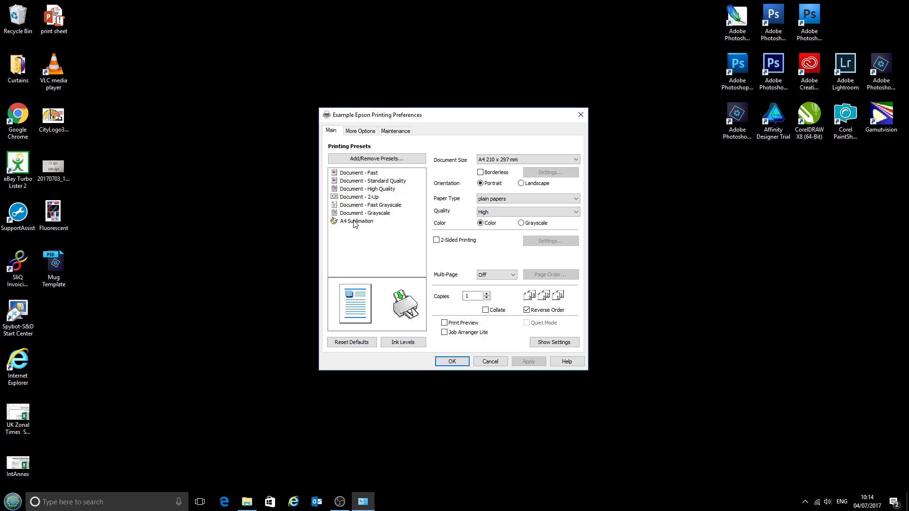
{"action": "left_click", "coordinate": [355, 220]}
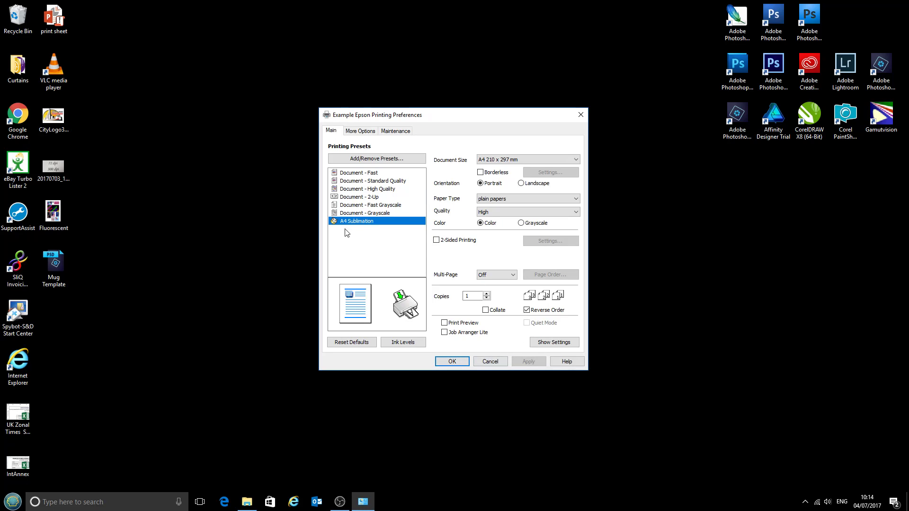
{"action": "mouse_move", "coordinate": [362, 225]}
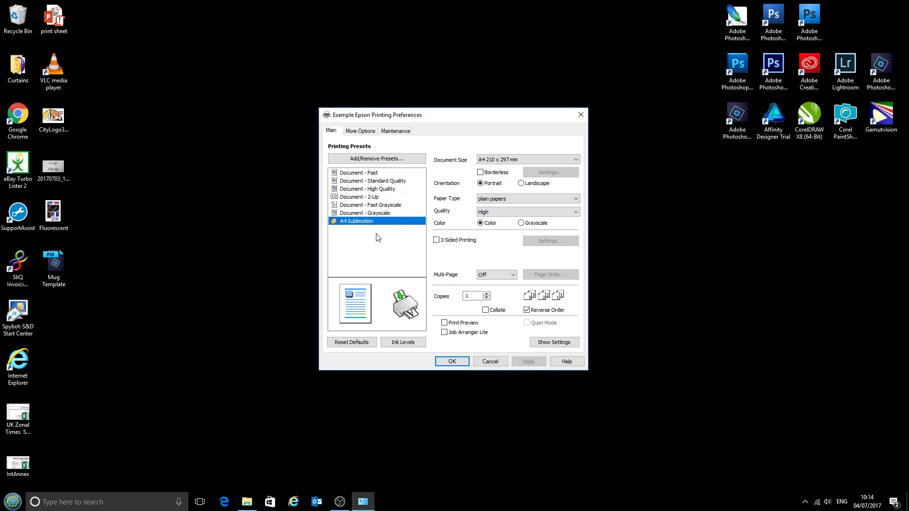
{"action": "left_click", "coordinate": [451, 361]}
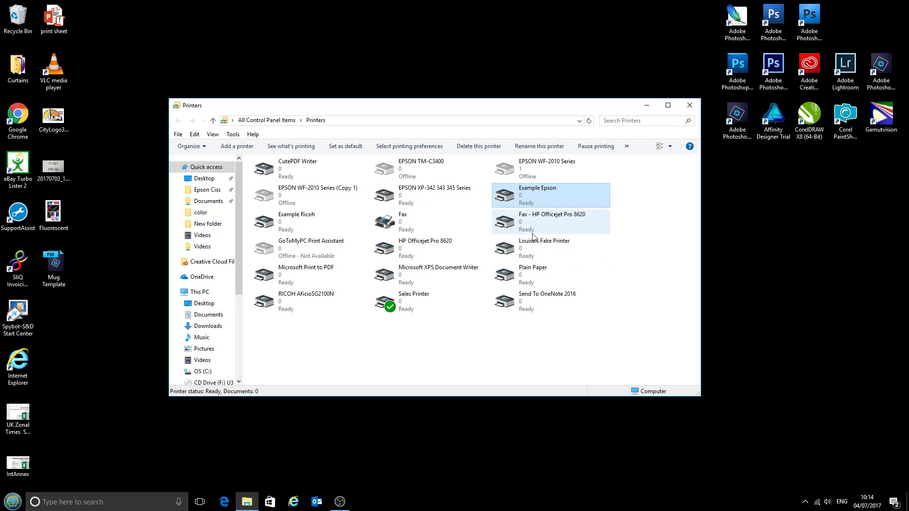
{"action": "right_click", "coordinate": [536, 195]}
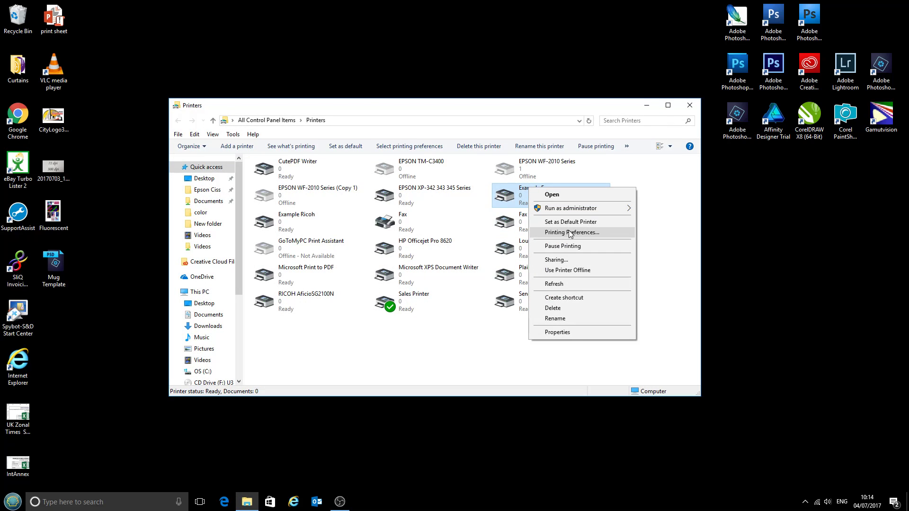
{"action": "left_click", "coordinate": [571, 233]}
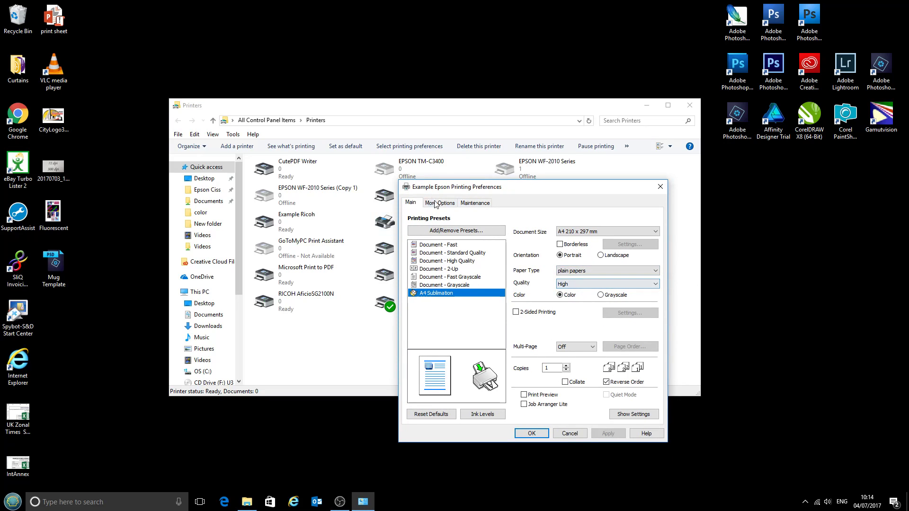
{"action": "left_click", "coordinate": [439, 202]}
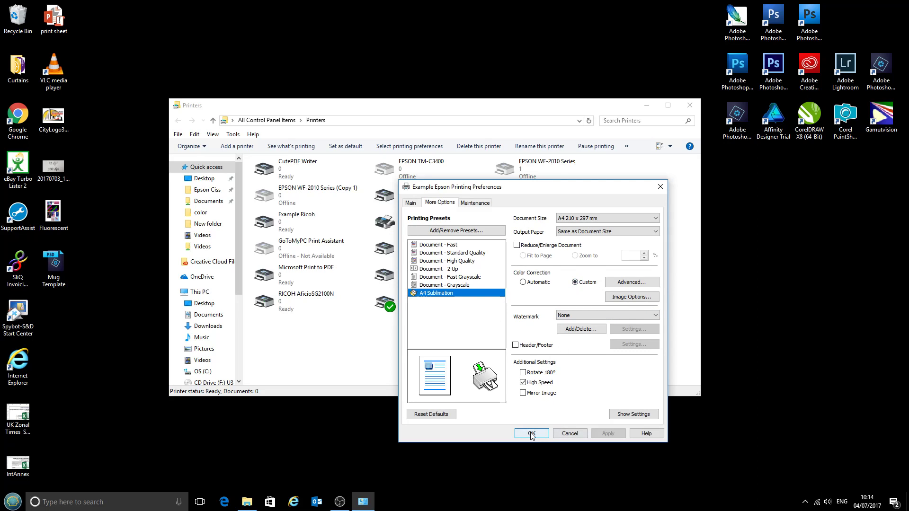
{"action": "left_click", "coordinate": [530, 433]}
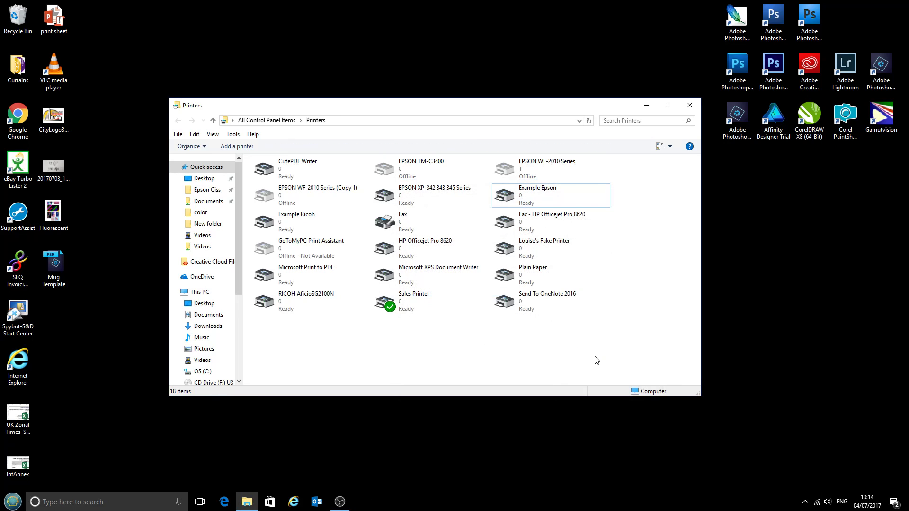